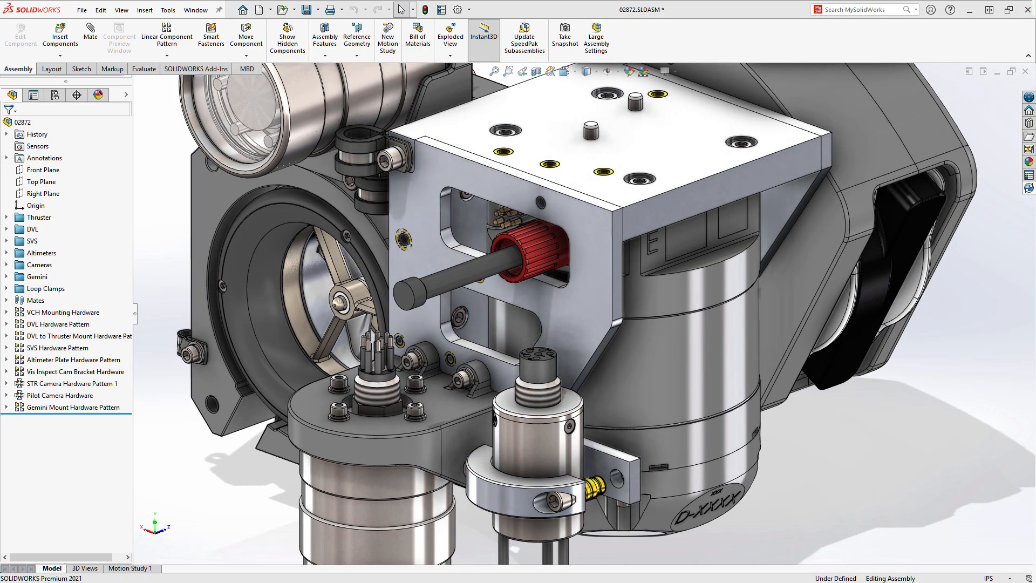
Save the 6.00 x 6.00 x 0.375 Aluminum Alloys plate stock to TechDB as OM#1169.
click(654, 205)
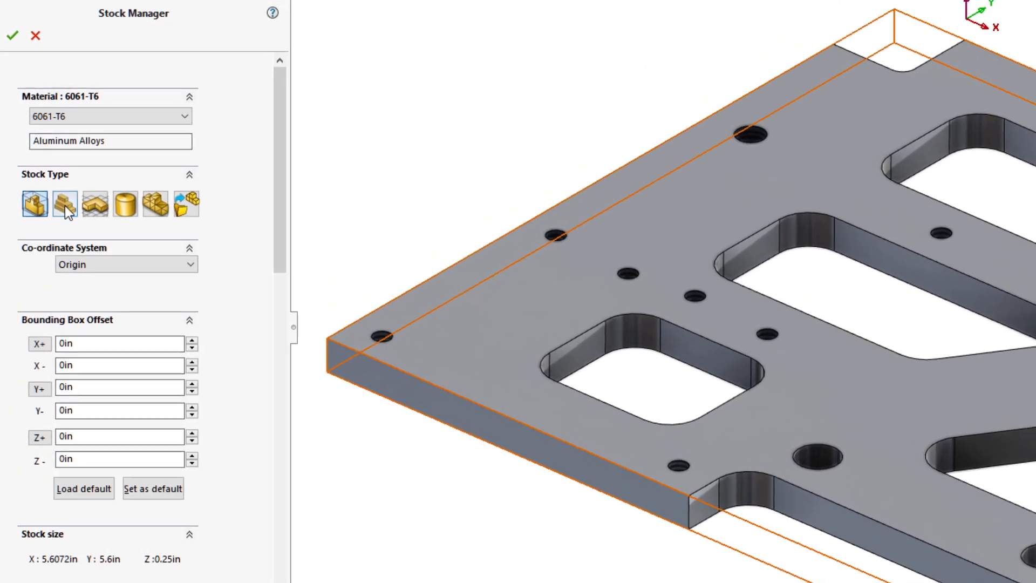
click(65, 204)
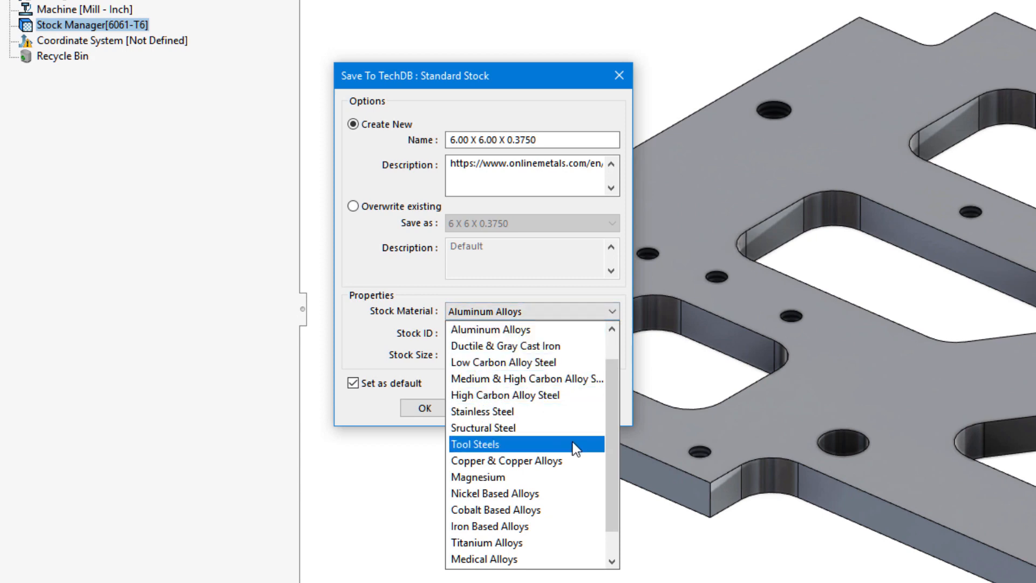
click(484, 329)
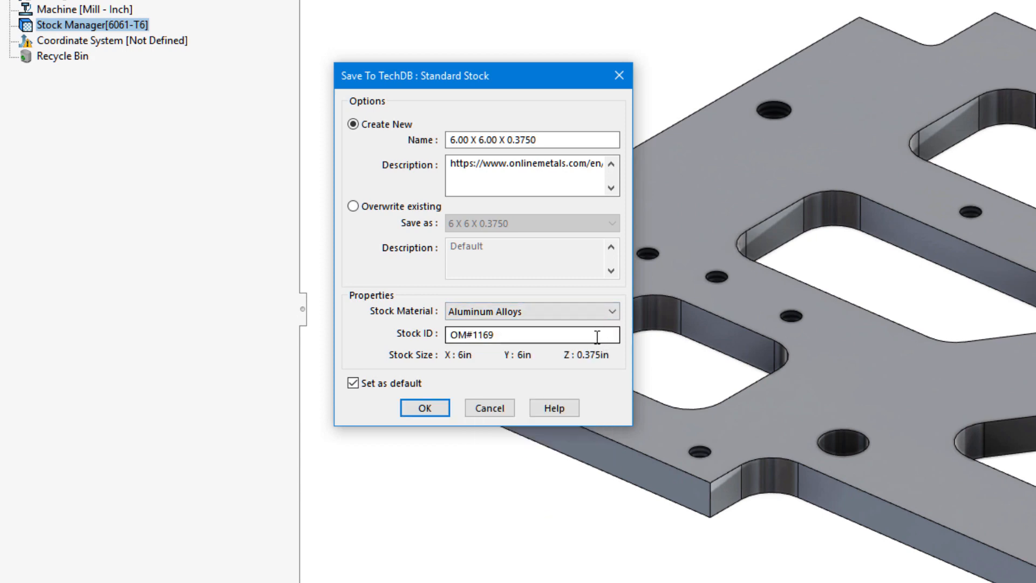
click(424, 408)
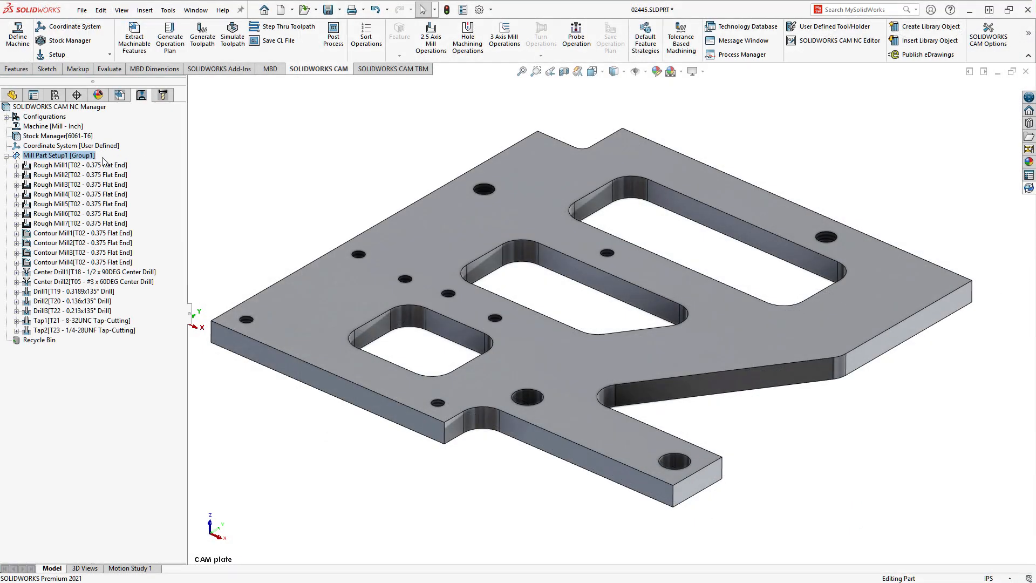
Run the Mill Part Setup1 toolpath simulation to the end, then exit it.
click(232, 33)
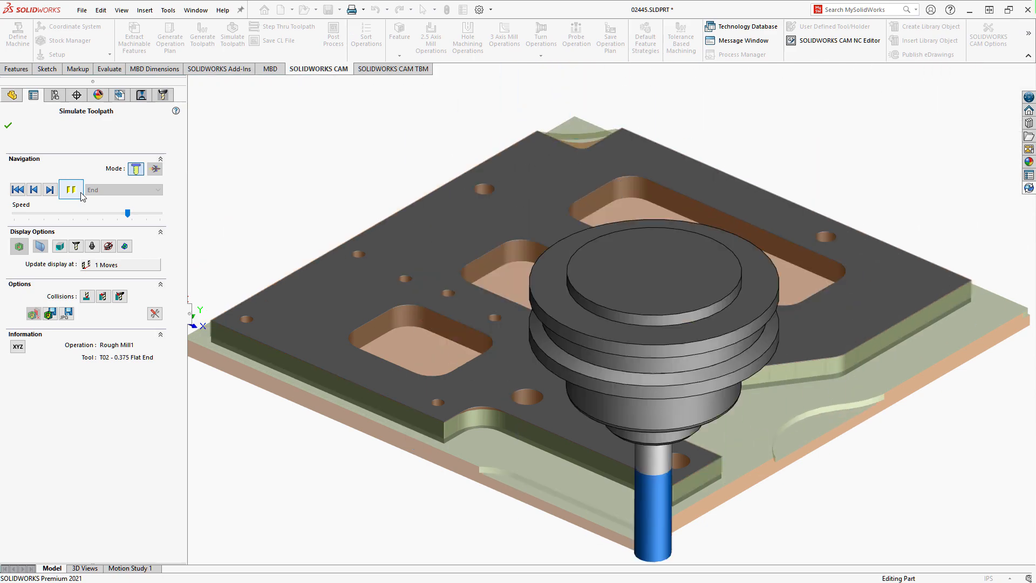
click(71, 189)
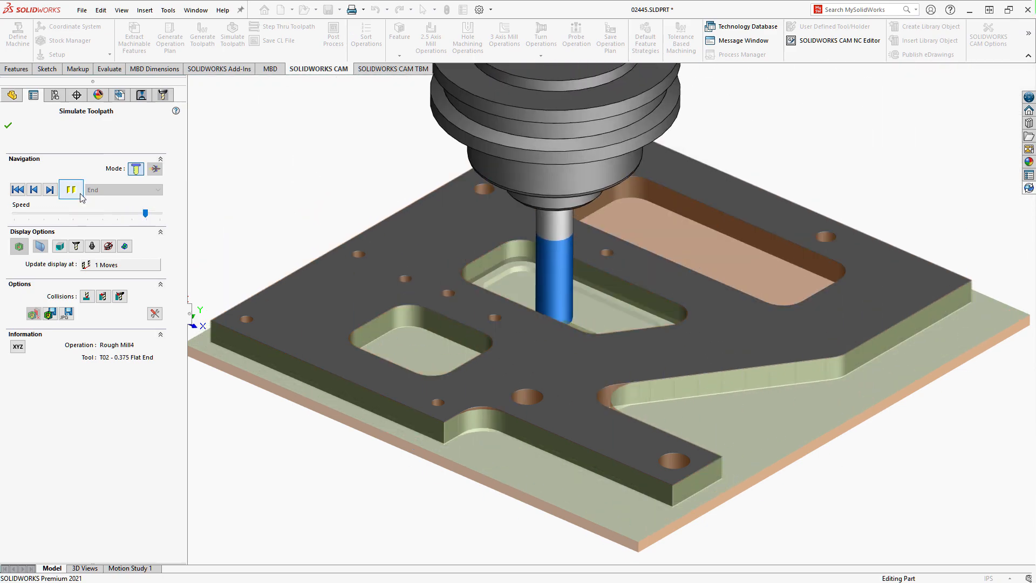
click(8, 126)
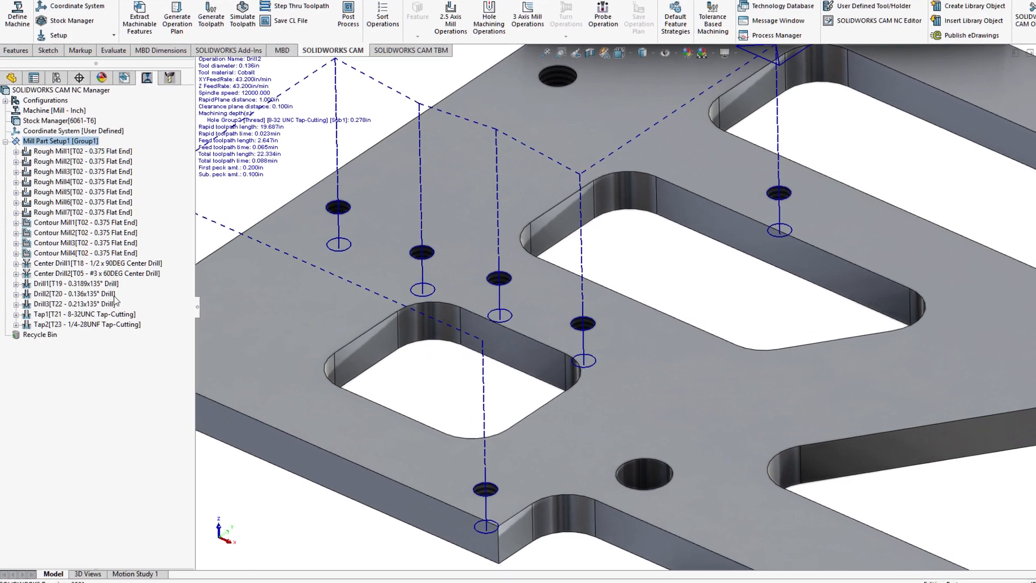
Set Drill2 to Variable Pecking with peck amounts as percent of tool diameter.
right_click(74, 283)
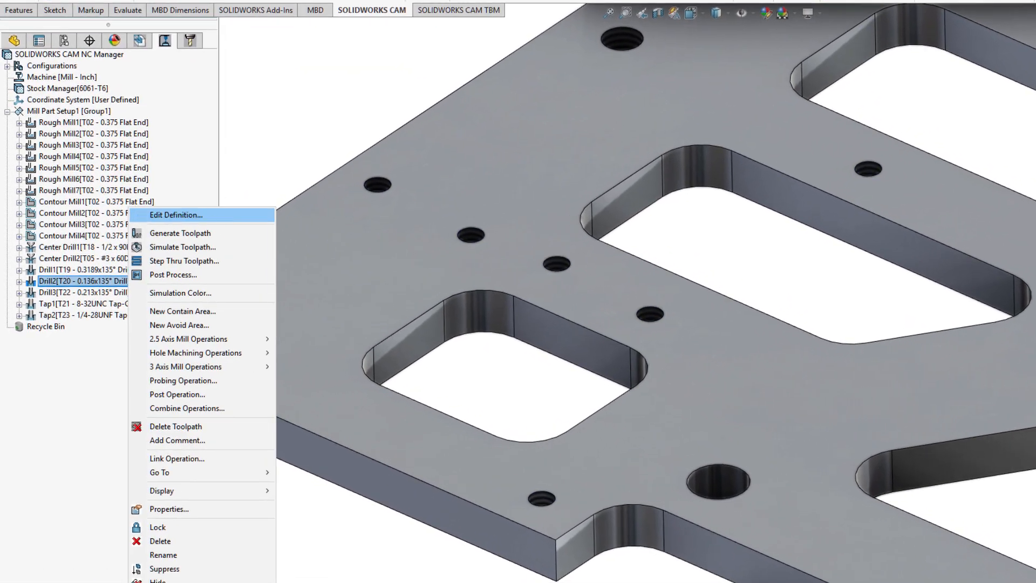
click(176, 215)
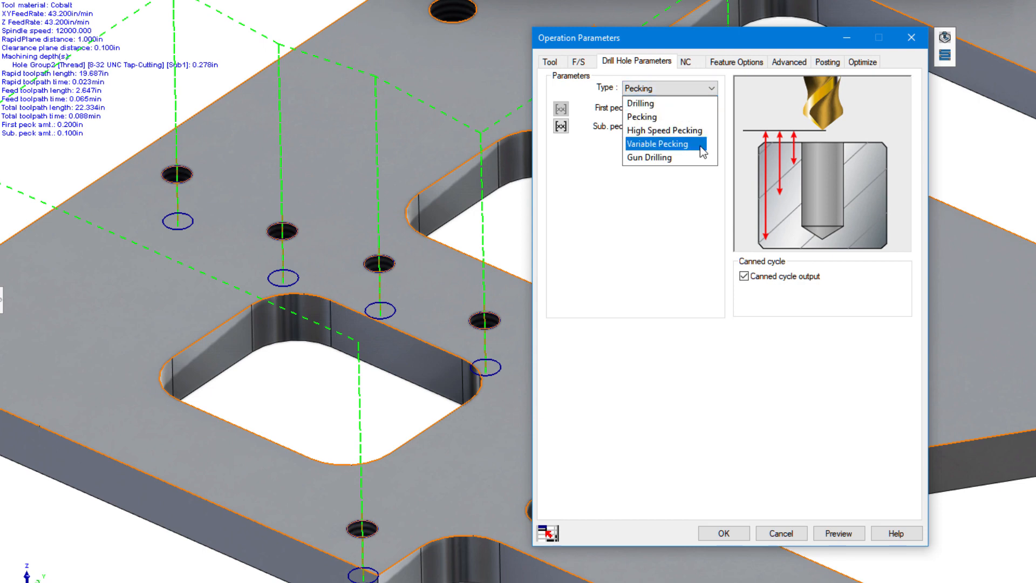
click(657, 144)
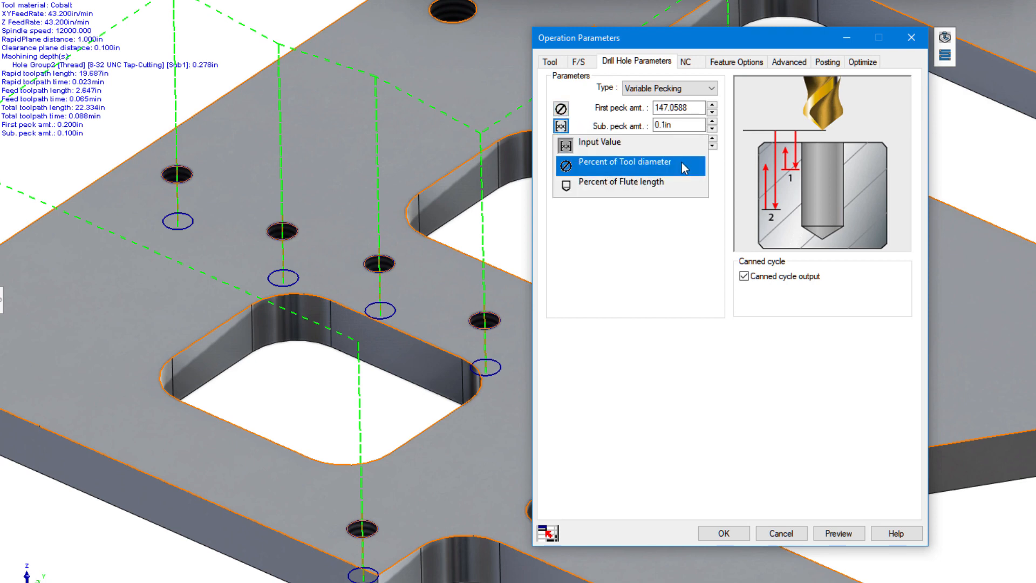
click(623, 162)
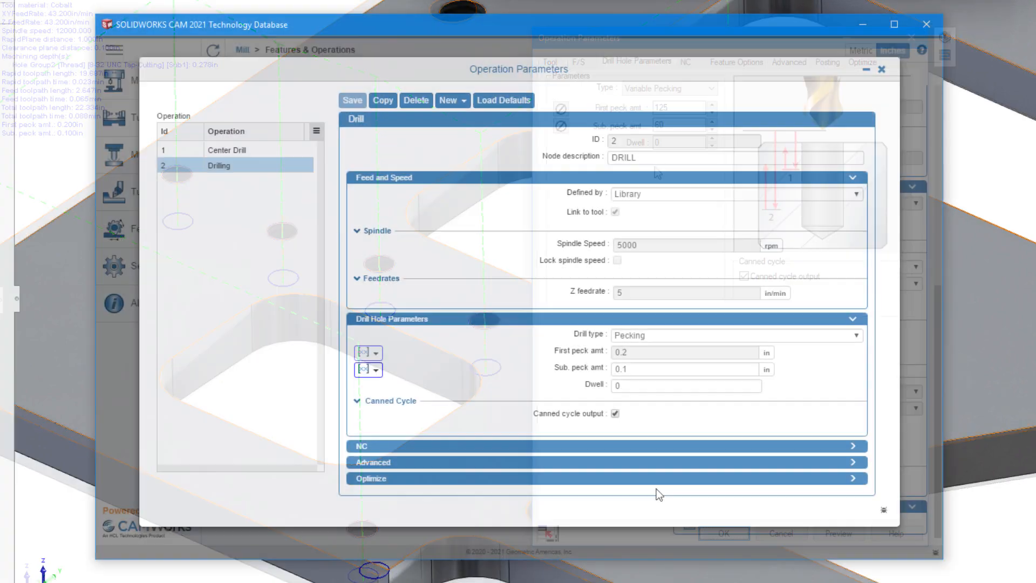
Set the TechDB Drilling default to Variable Pecking with 50 percent peck amounts.
click(735, 335)
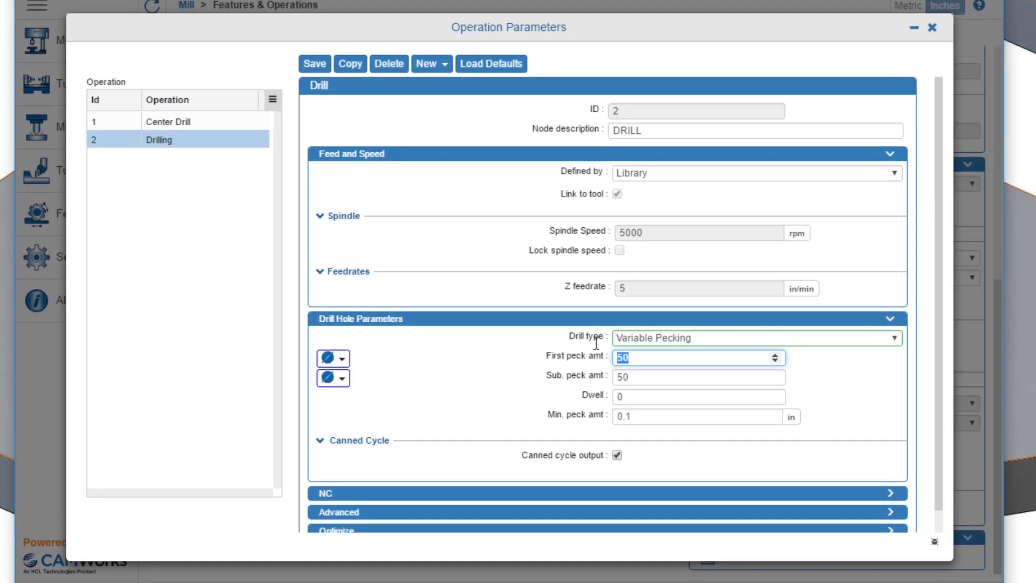
click(926, 28)
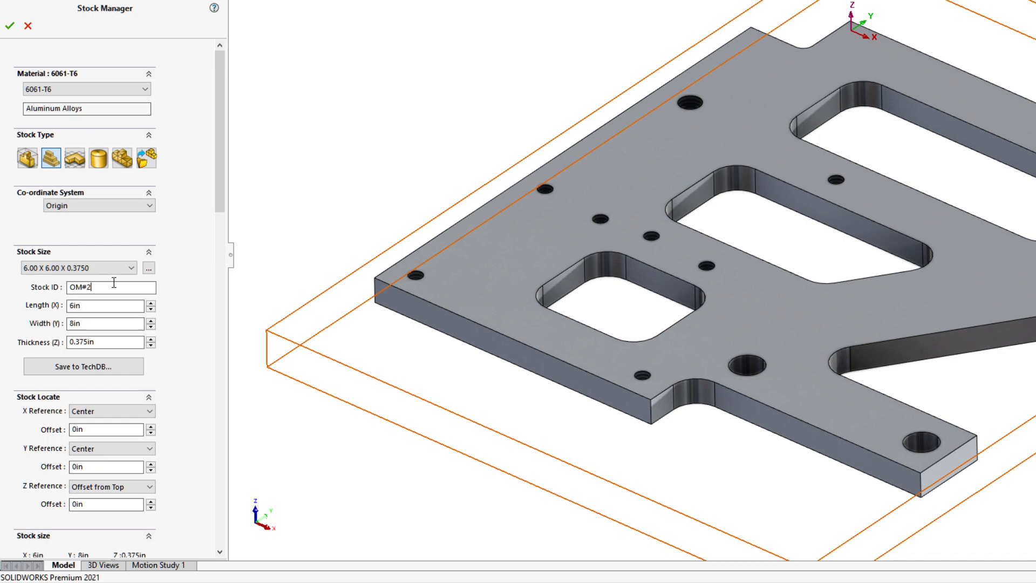
Apply 6 x 8 x 0.375 plate stock with stock ID OM#21081.
text(1081)
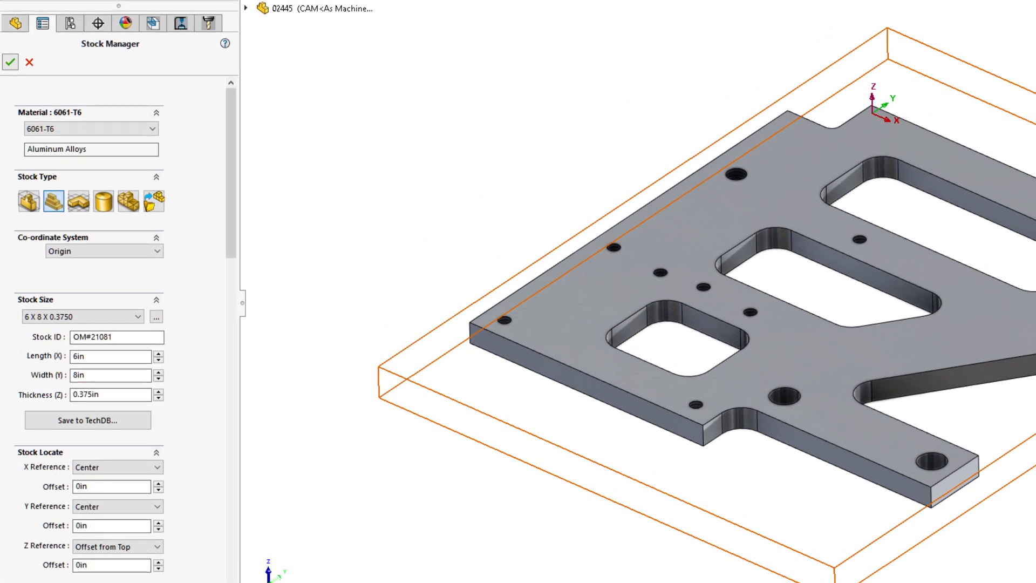
click(10, 62)
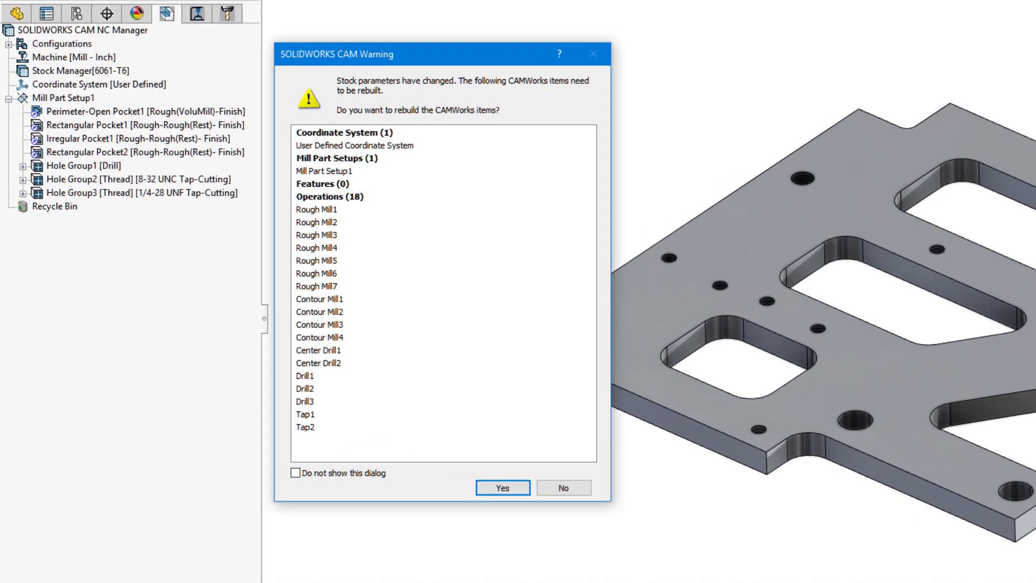
Rebuild all 18 operations for the new stock and reopen Stock Manager.
click(501, 488)
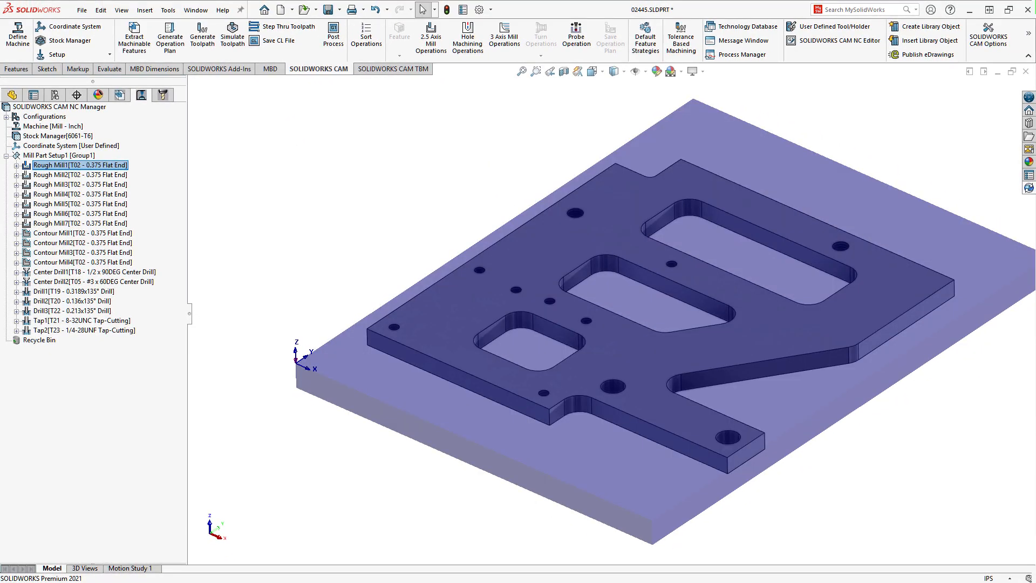
click(62, 136)
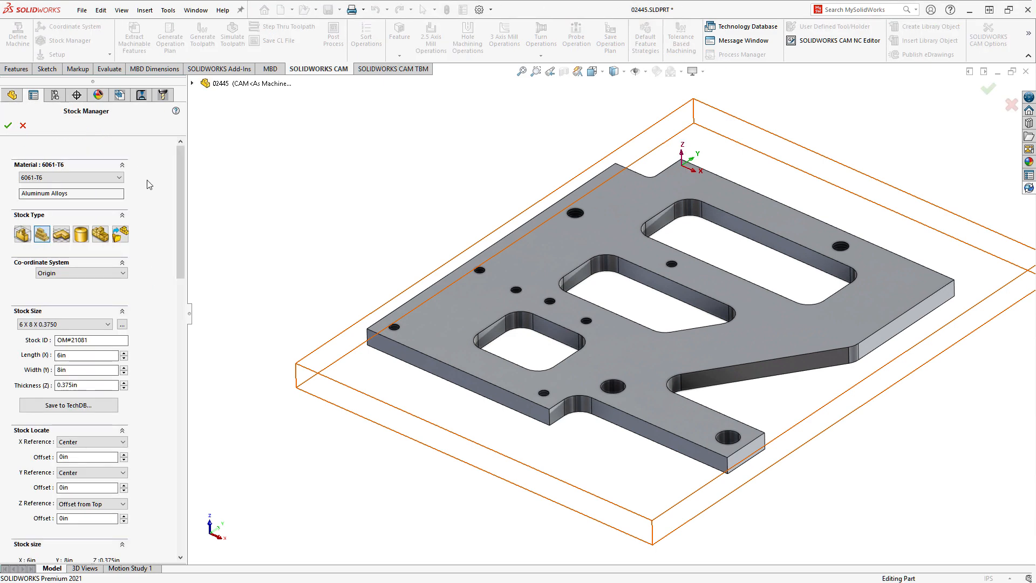
Change the stock to cylindrical and simulate the roughing toolpath to the end.
click(80, 233)
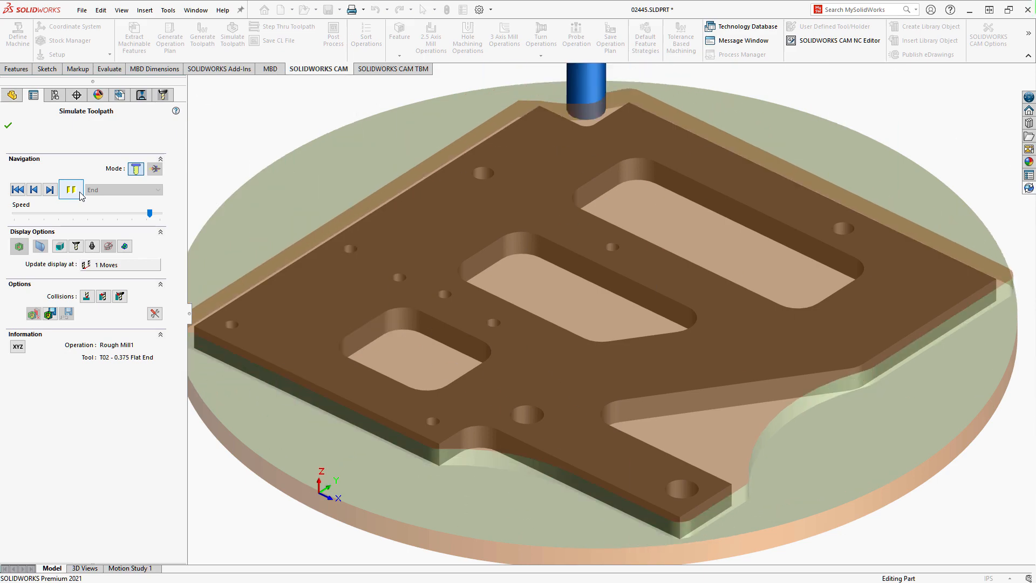
click(50, 189)
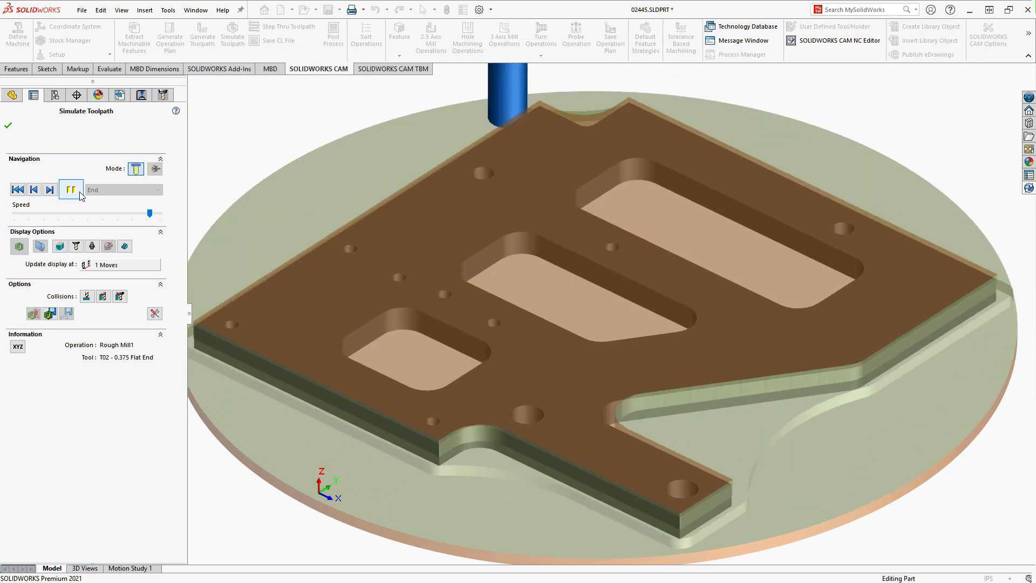
click(8, 125)
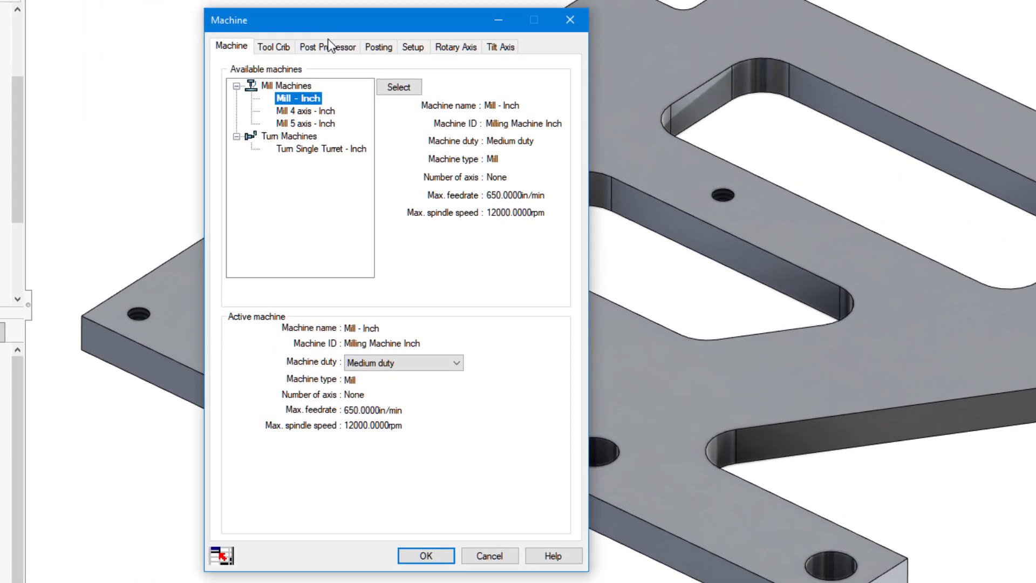
Select the FANUC10M post processor and step through generating the NC code.
click(327, 47)
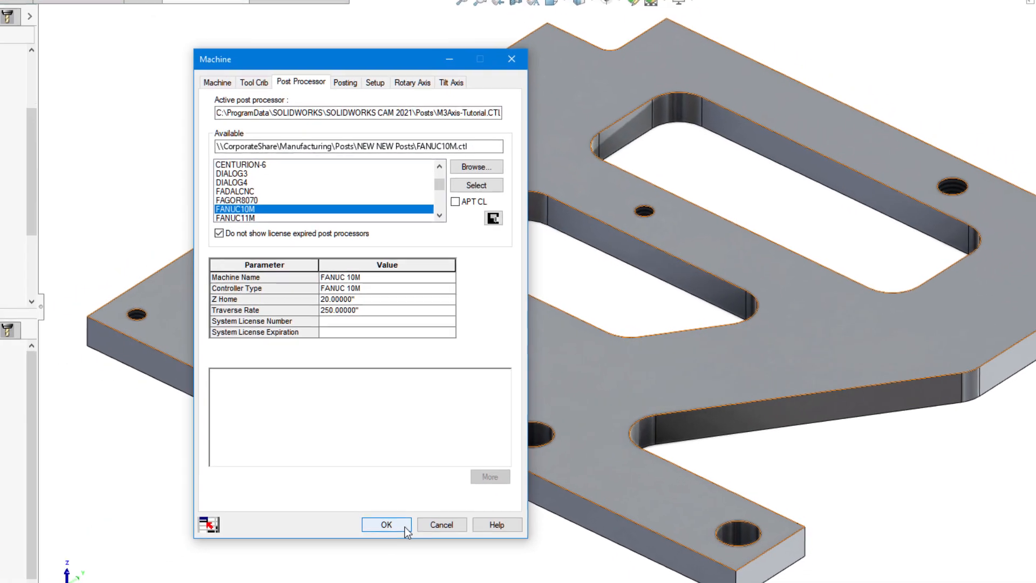
click(386, 524)
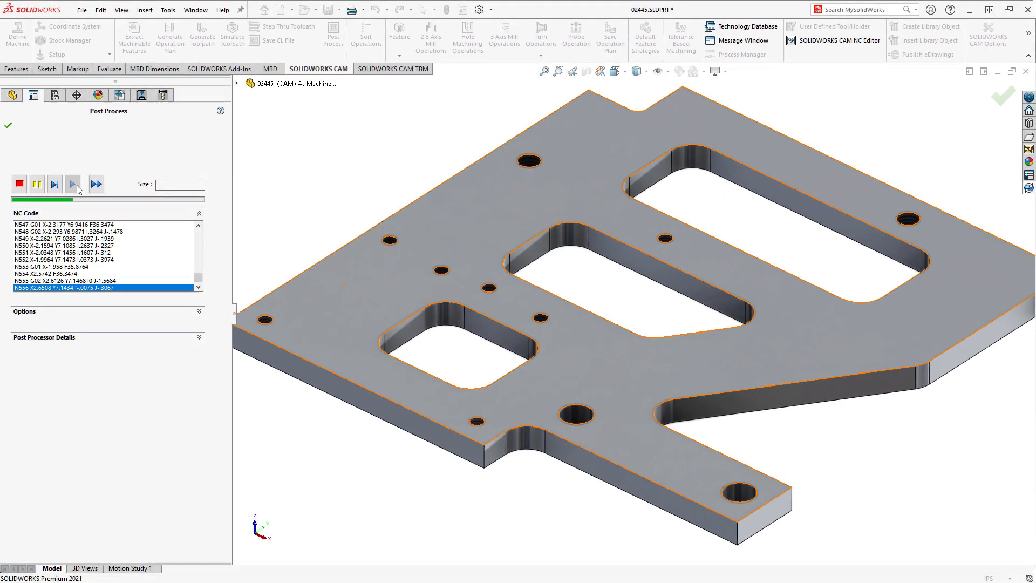
click(73, 184)
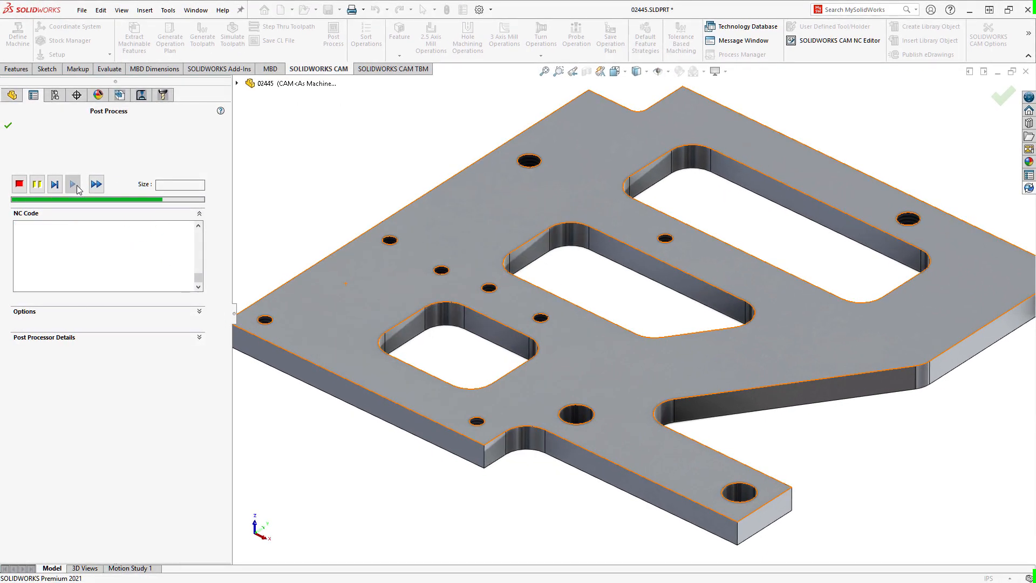
click(73, 183)
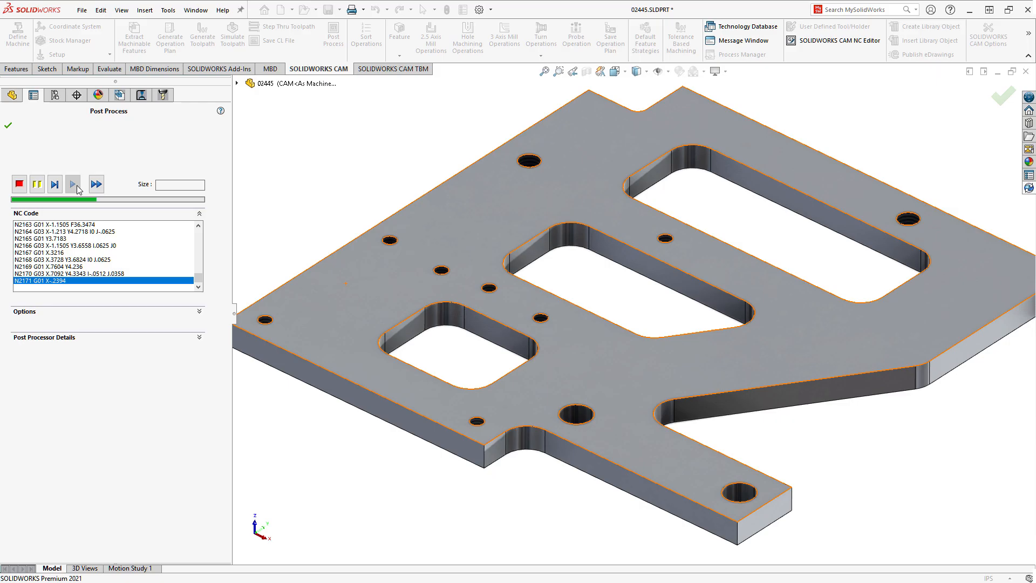